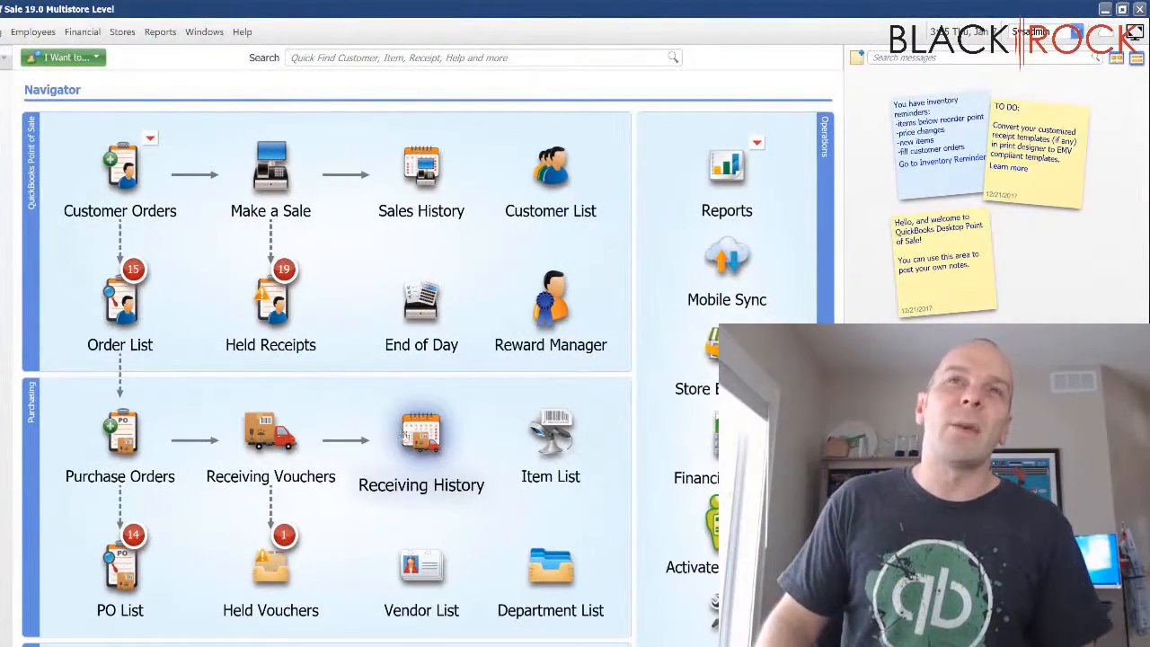
Open Receiving History and sort the vouchers by date, newest first.
click(421, 437)
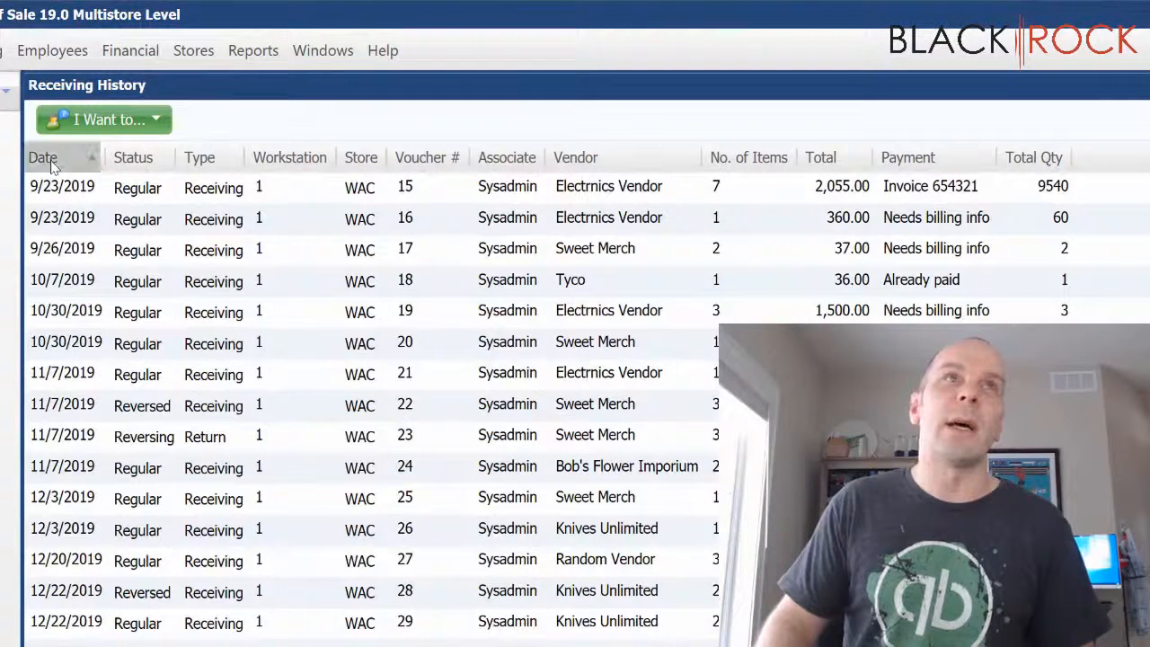
click(43, 157)
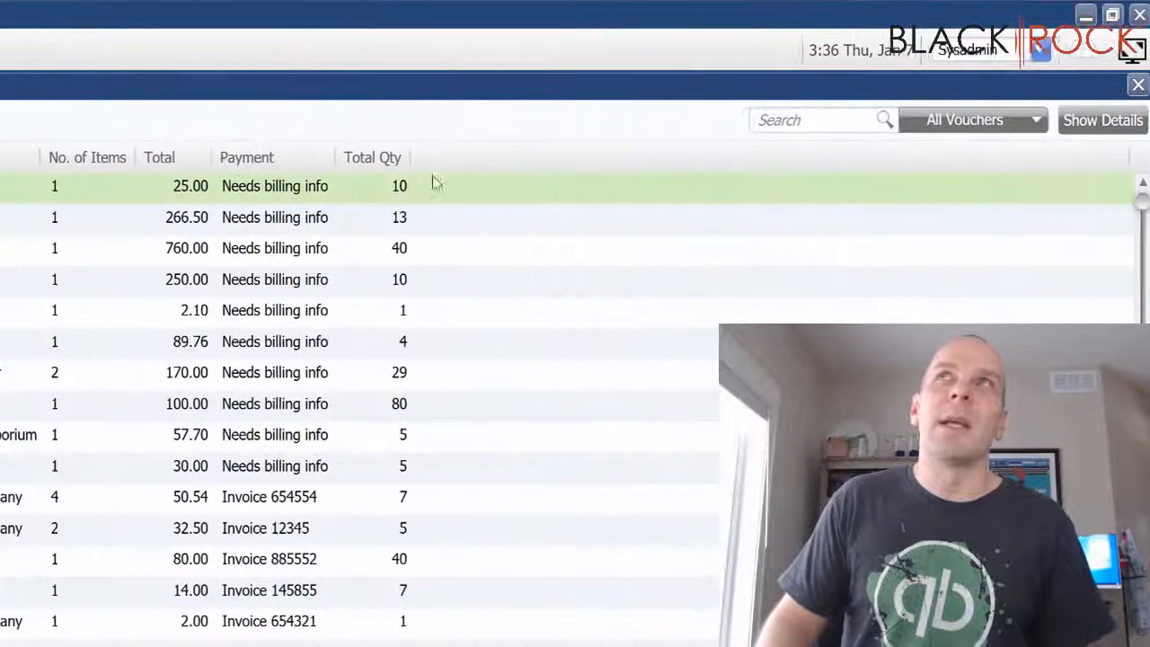
Show the line-item details pane for the selected Sweet Merch voucher.
click(1103, 119)
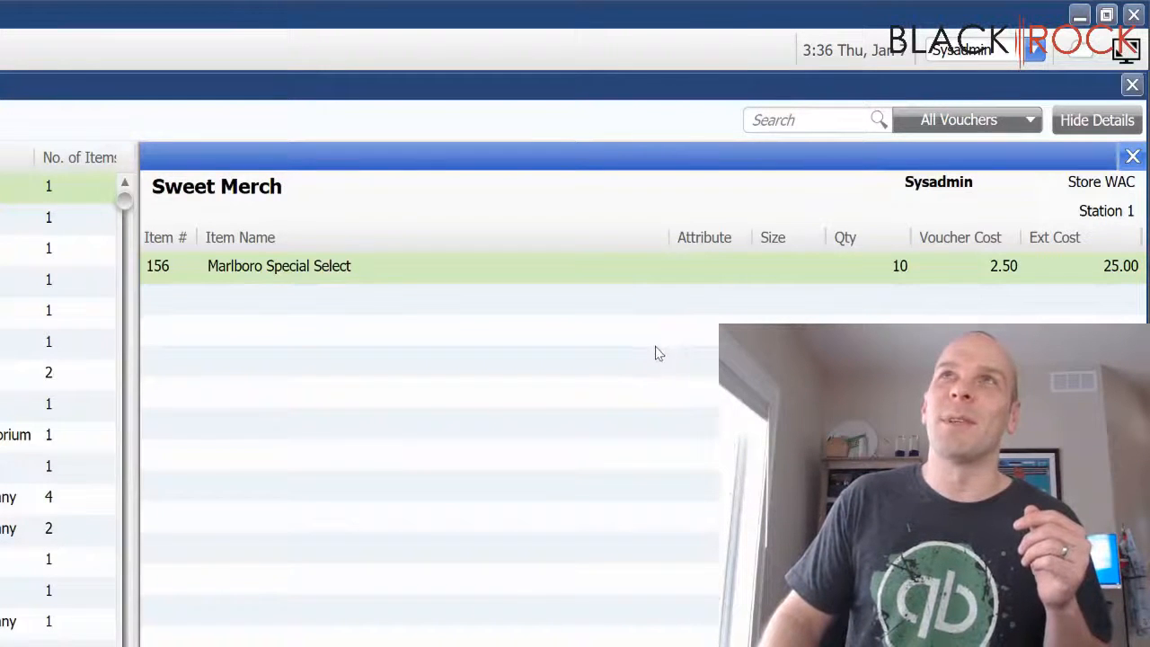
mouse_move(340, 334)
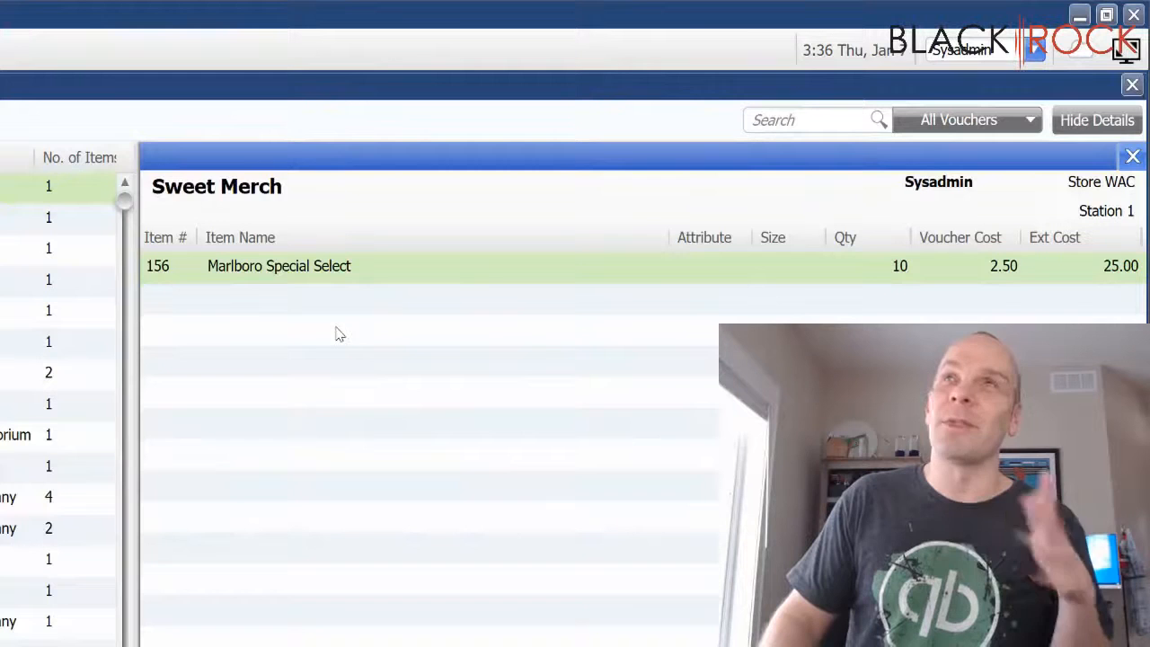
mouse_move(238, 280)
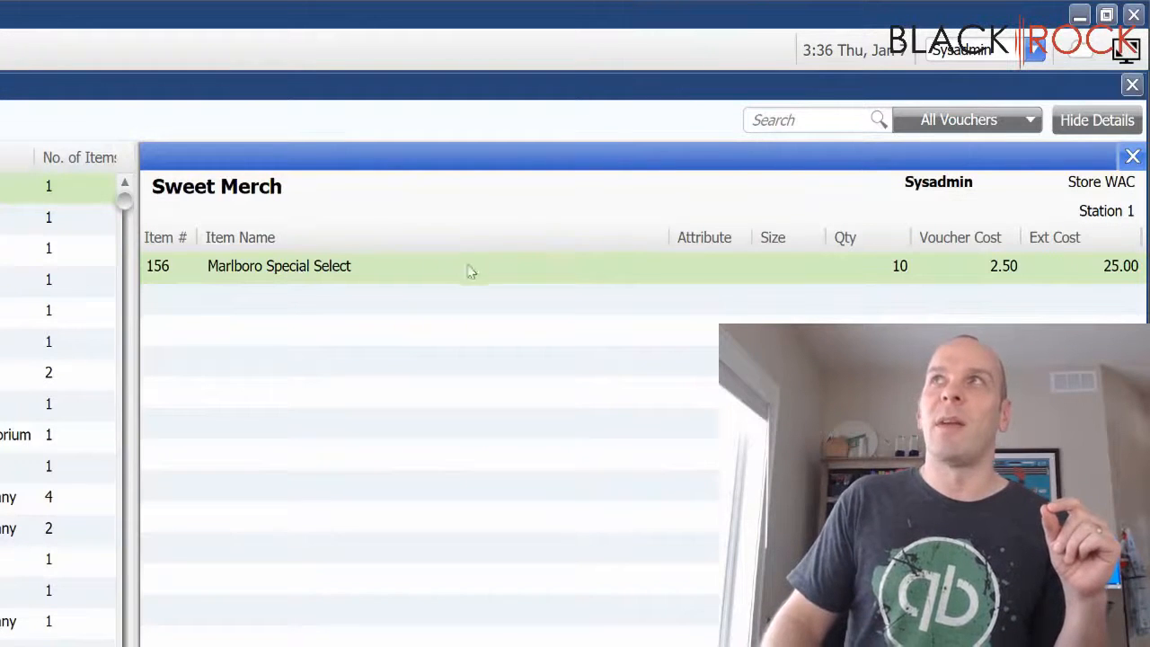
mouse_move(788, 311)
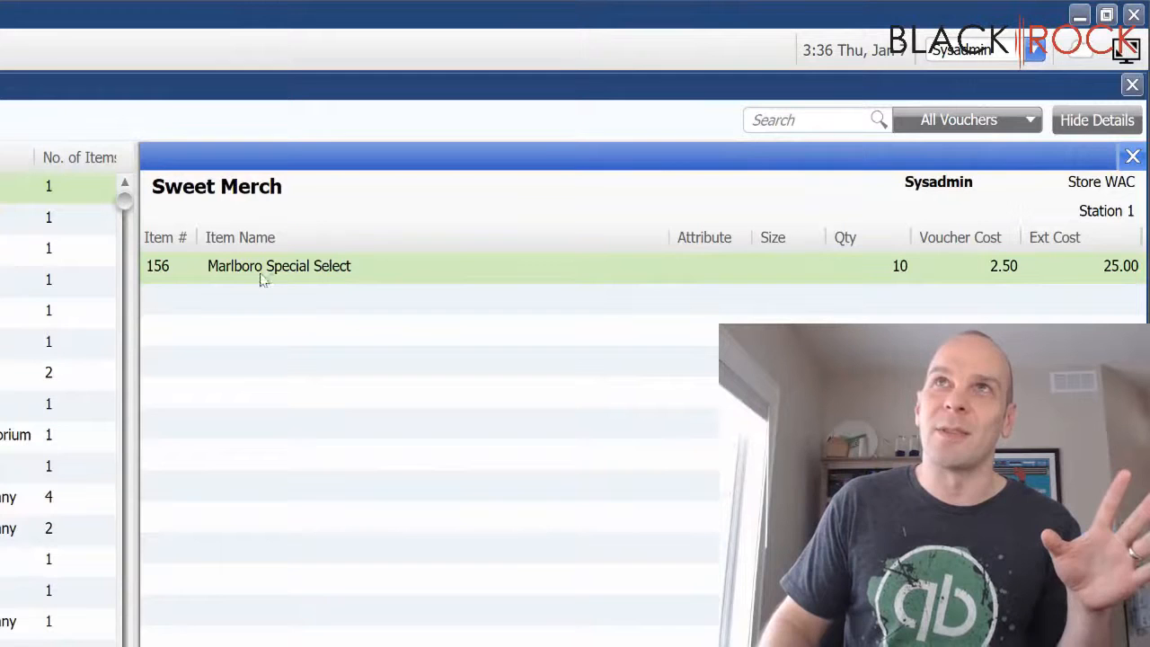
mouse_move(462, 287)
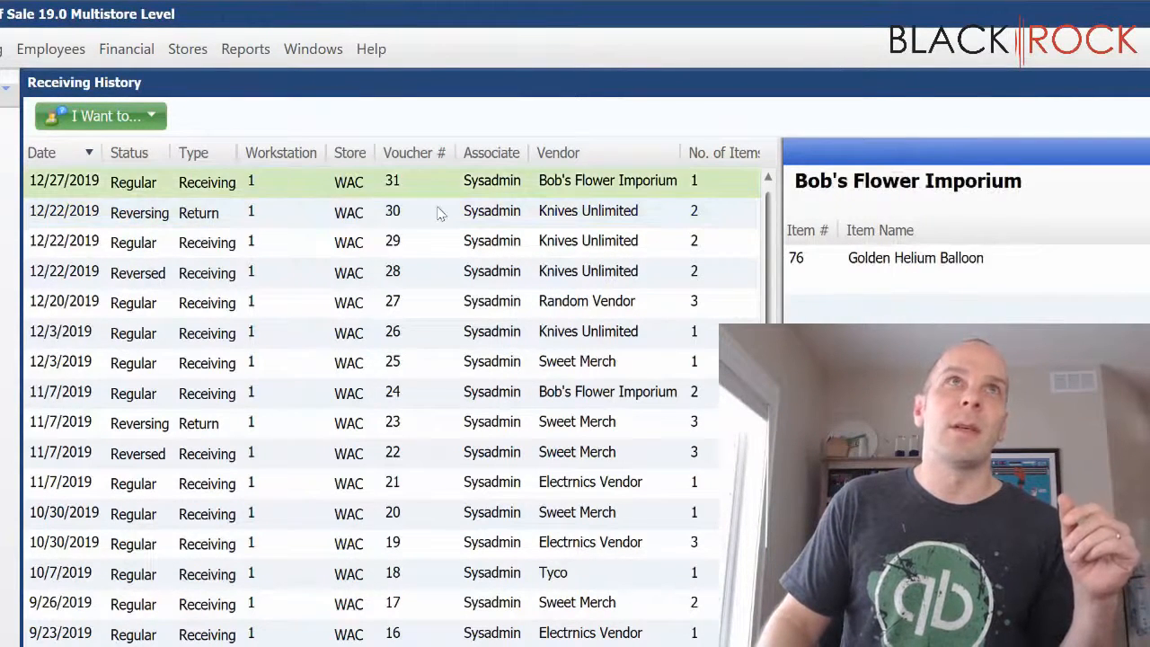
Re-sort vouchers newest first and select the Sweet Merch Marlboro Special Select line.
click(42, 152)
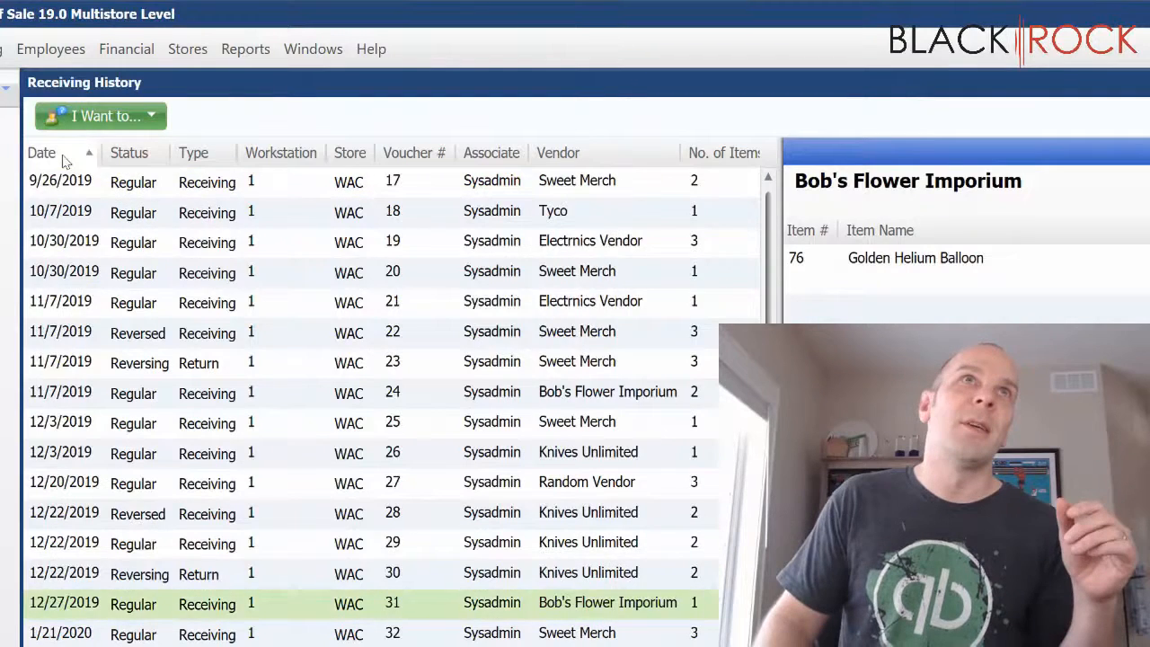
click(41, 152)
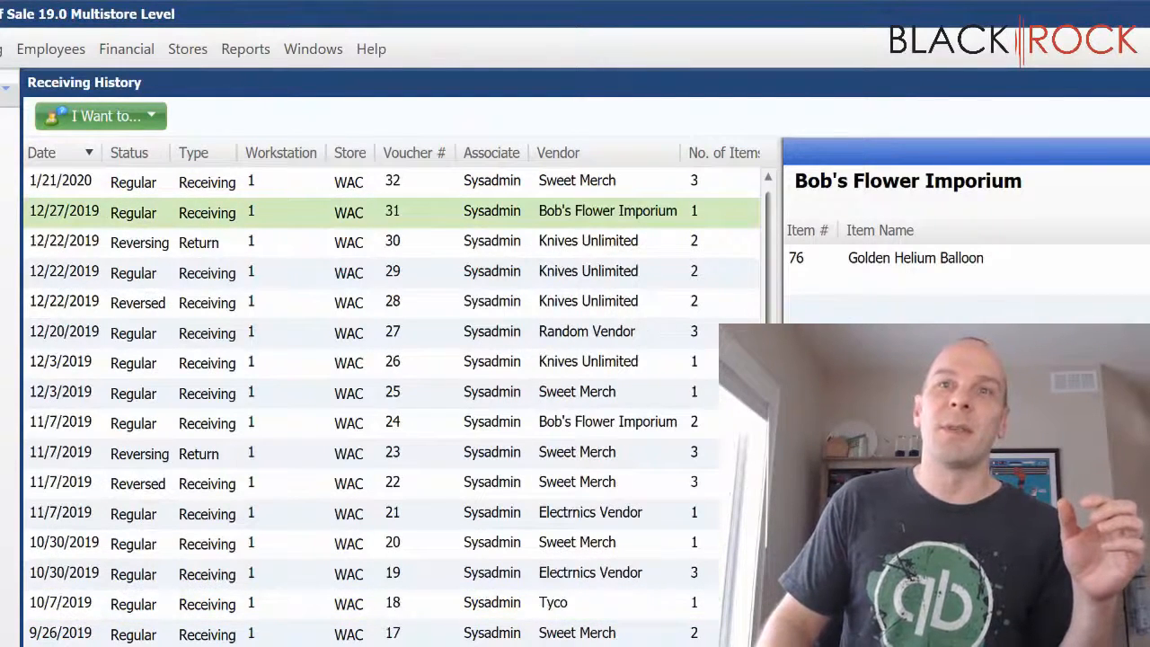
scroll(down, 3)
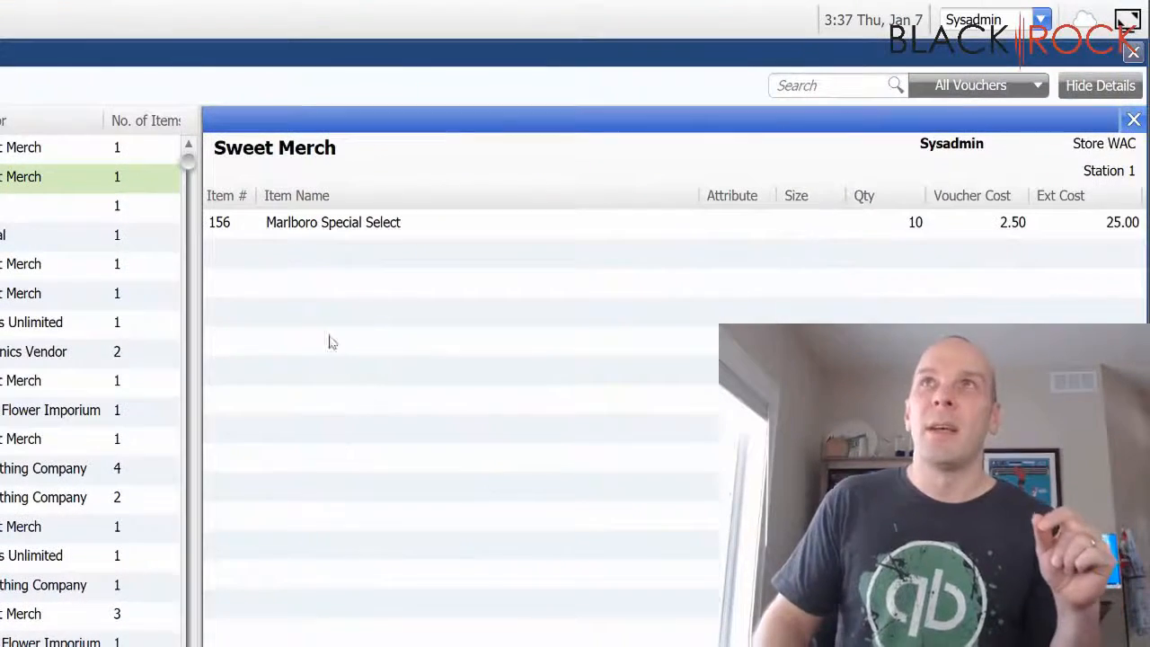
click(333, 222)
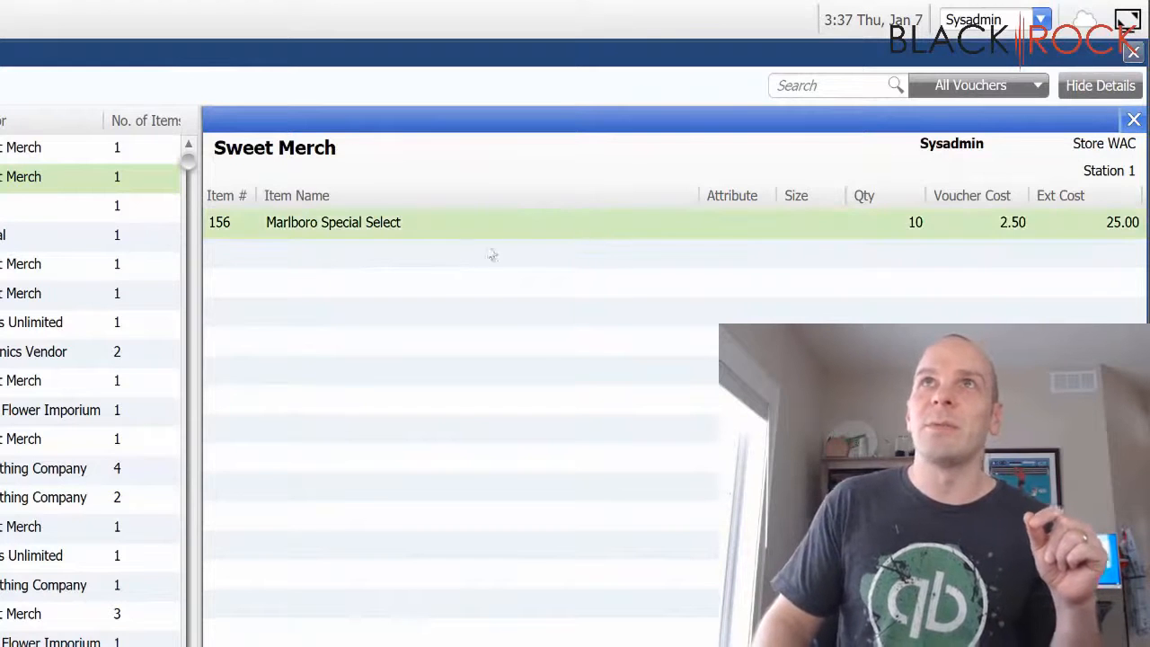